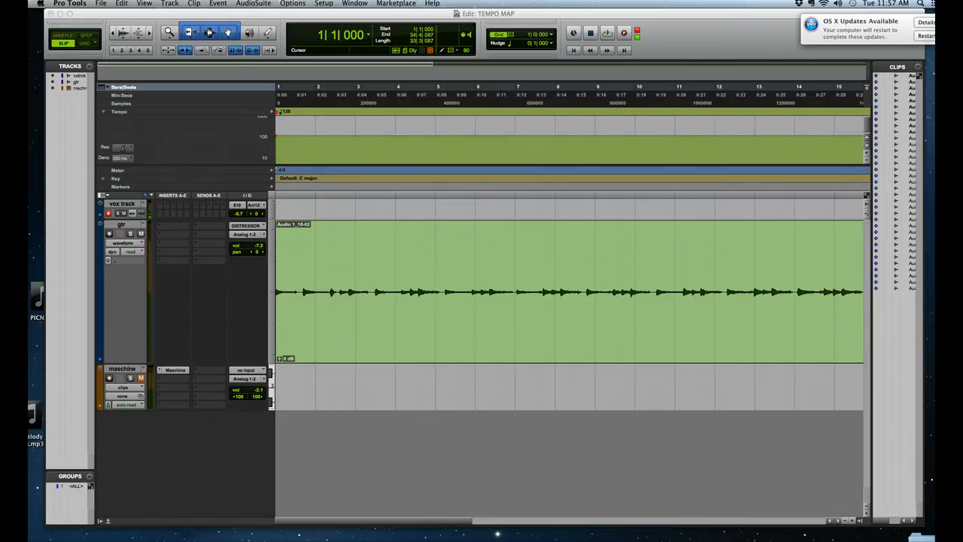
mouse_move(369, 304)
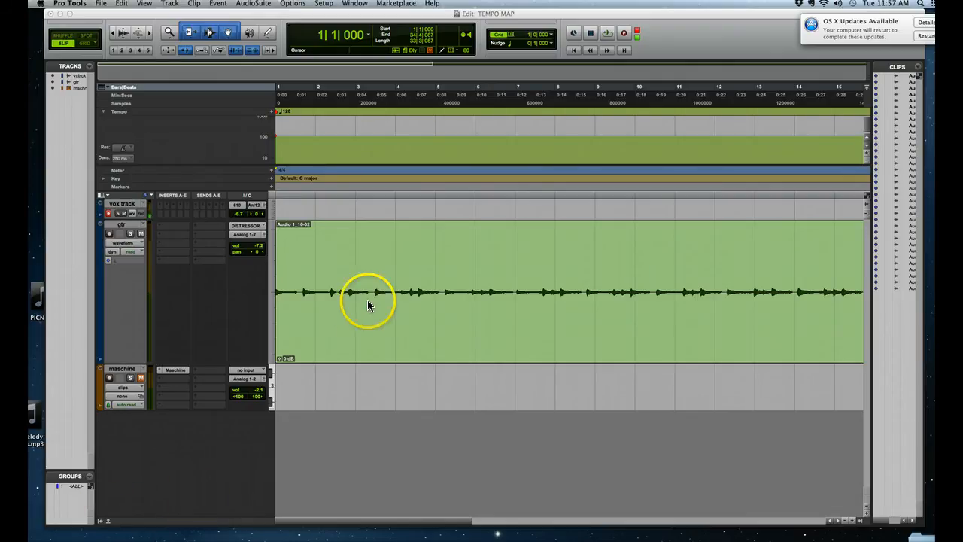
Step: Select the guitar clip and audition it at the default 120 BPM, then stop
click(369, 293)
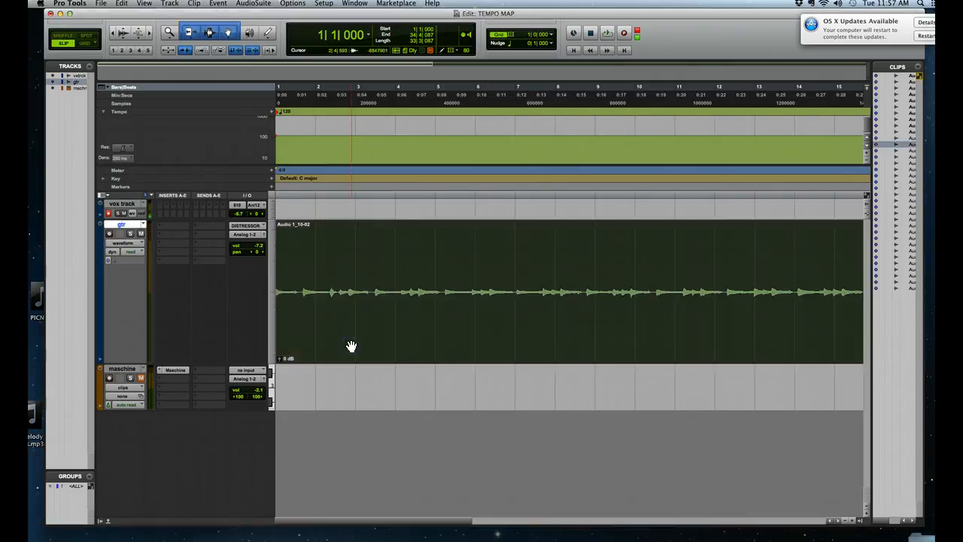
click(607, 33)
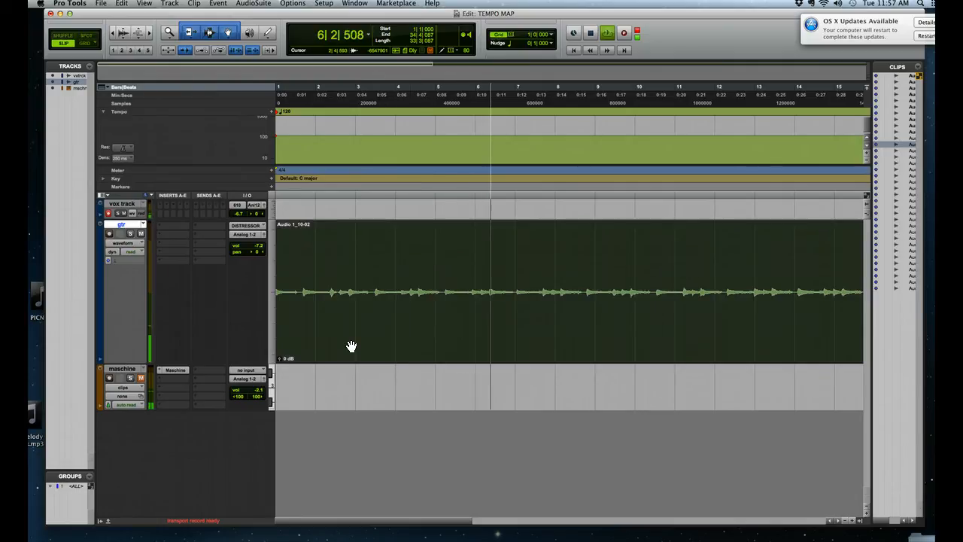
click(374, 395)
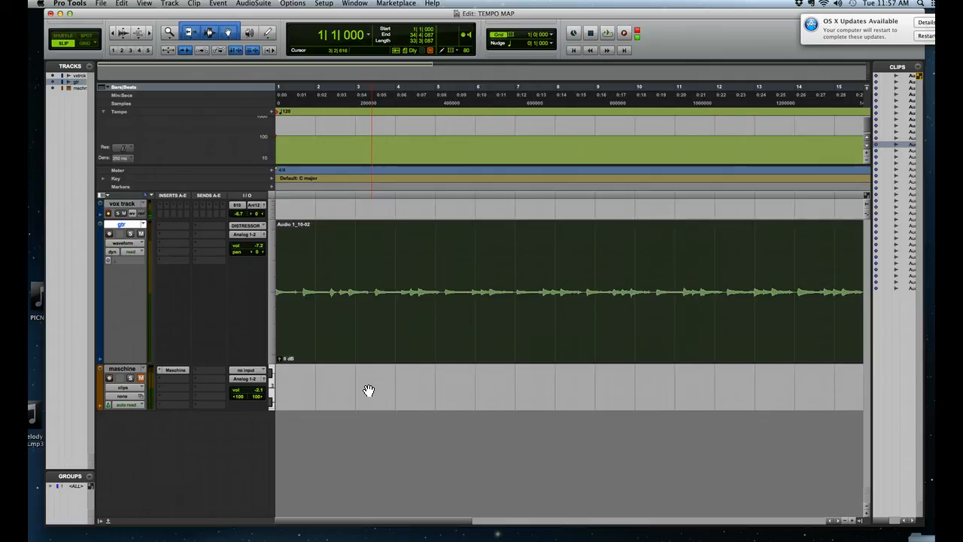
Step: Replay the guitar take and place the insertion point near bar 8, where the phrase ends
click(380, 320)
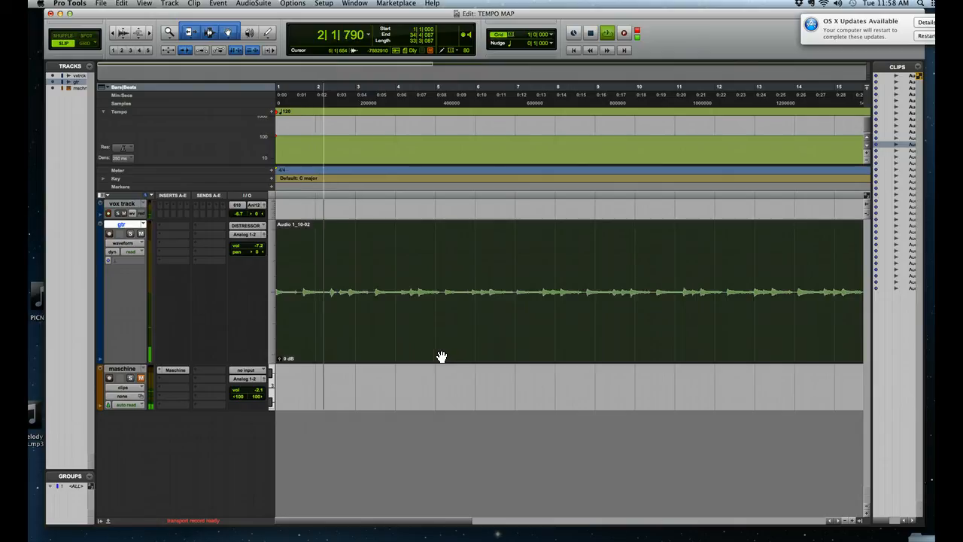
click(362, 98)
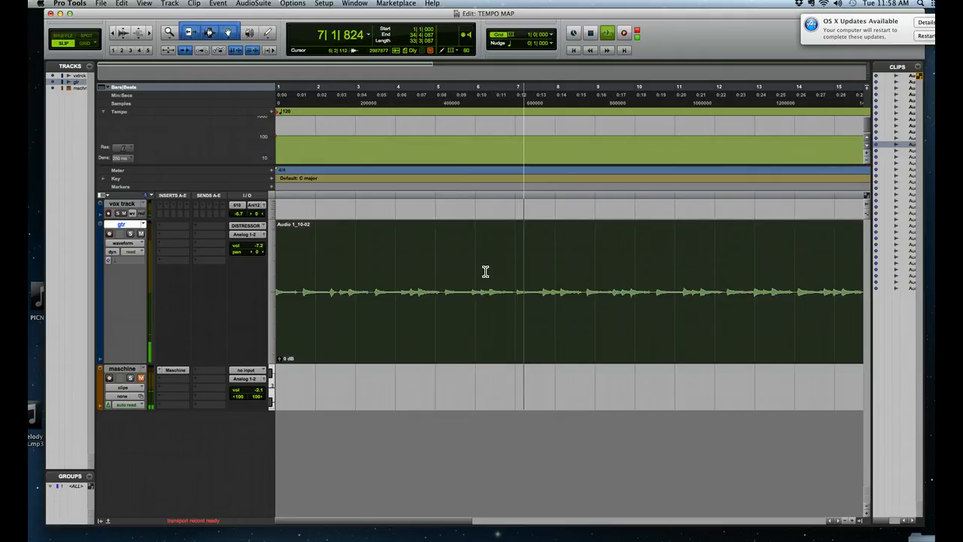
click(553, 292)
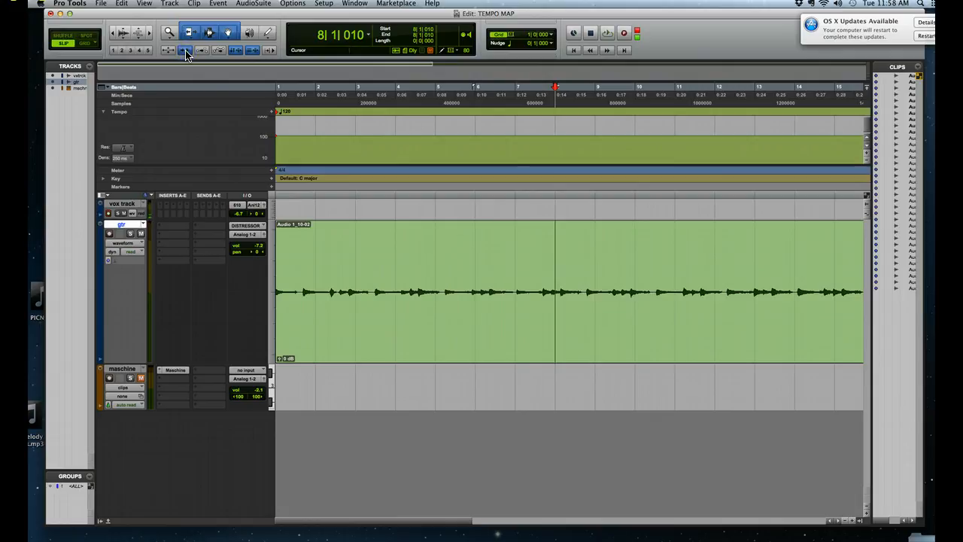
Step: Snap to the next transient, separate the clip at bar 8, and select the first section
click(559, 294)
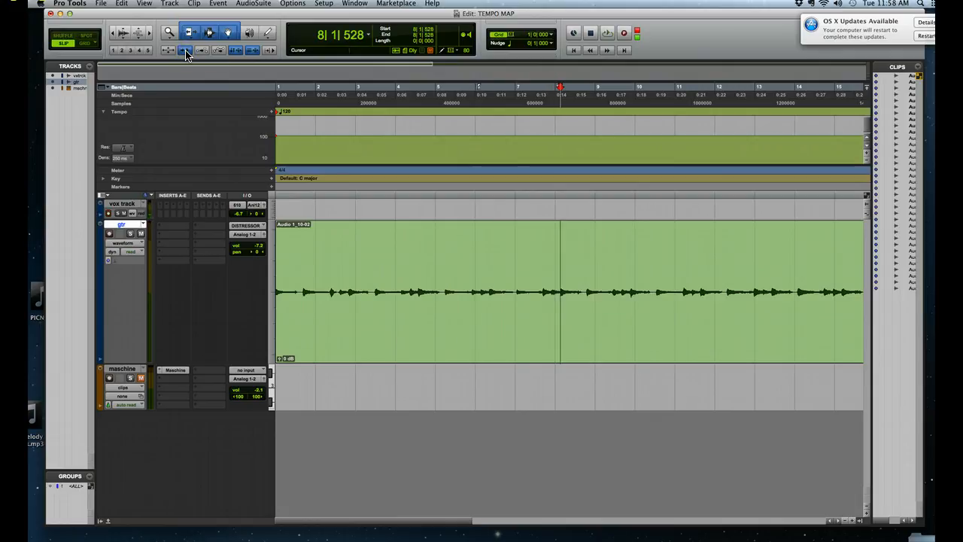
mouse_move(186, 51)
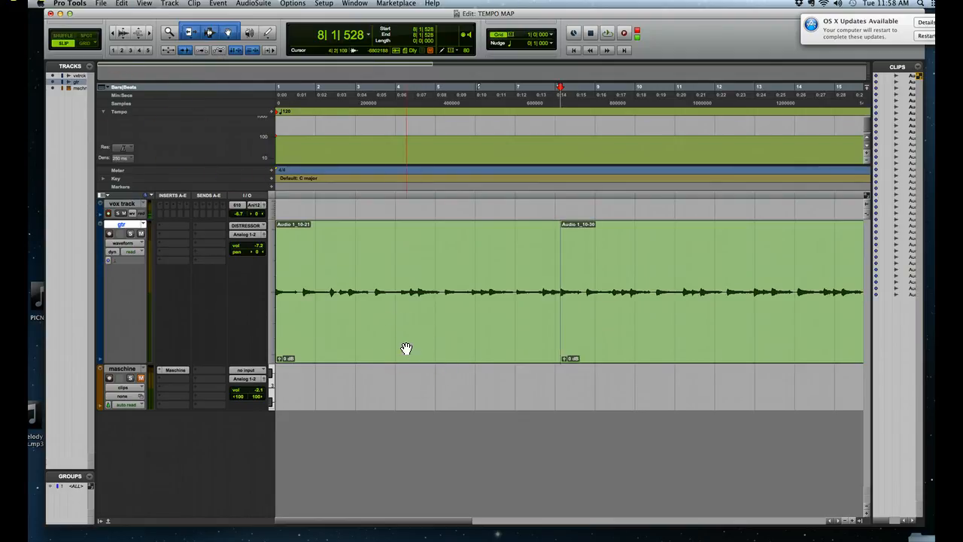
click(414, 292)
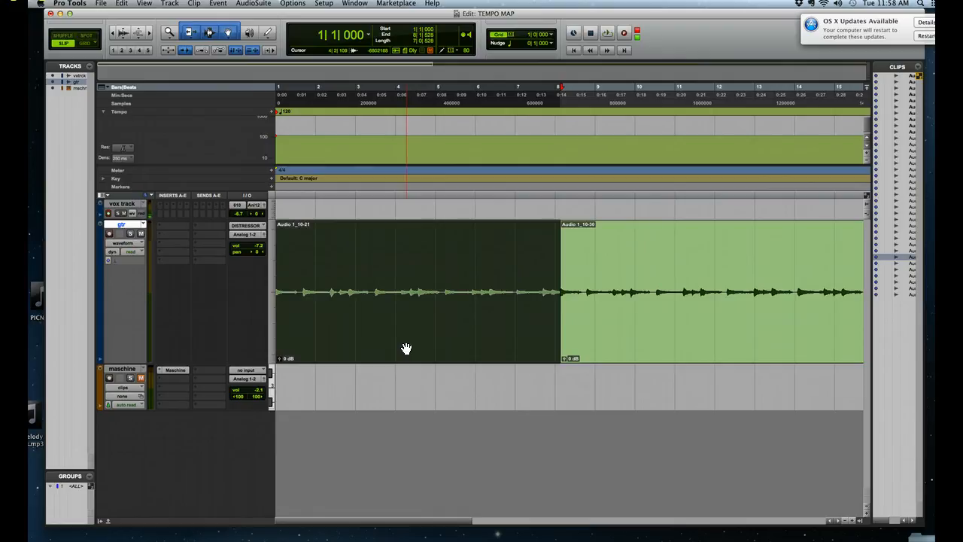
click(219, 4)
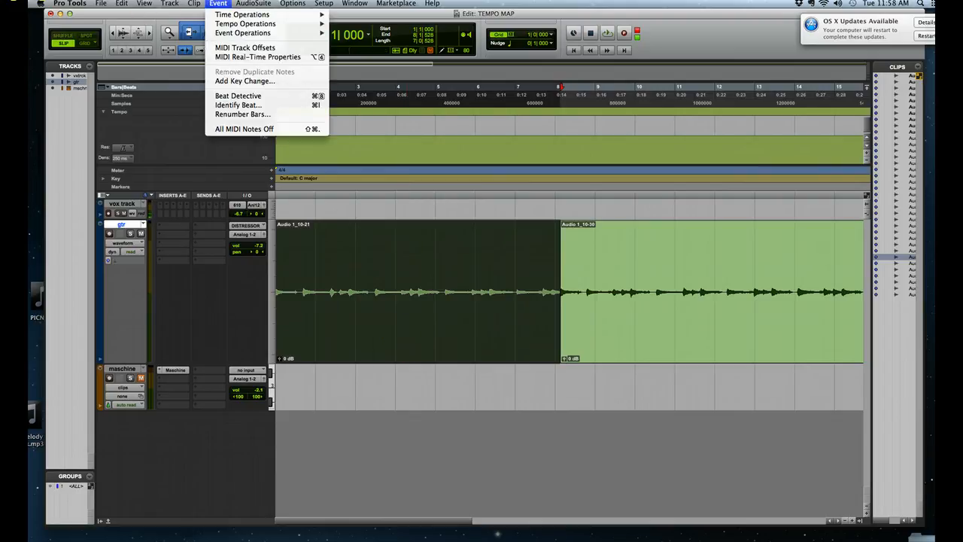
mouse_move(238, 96)
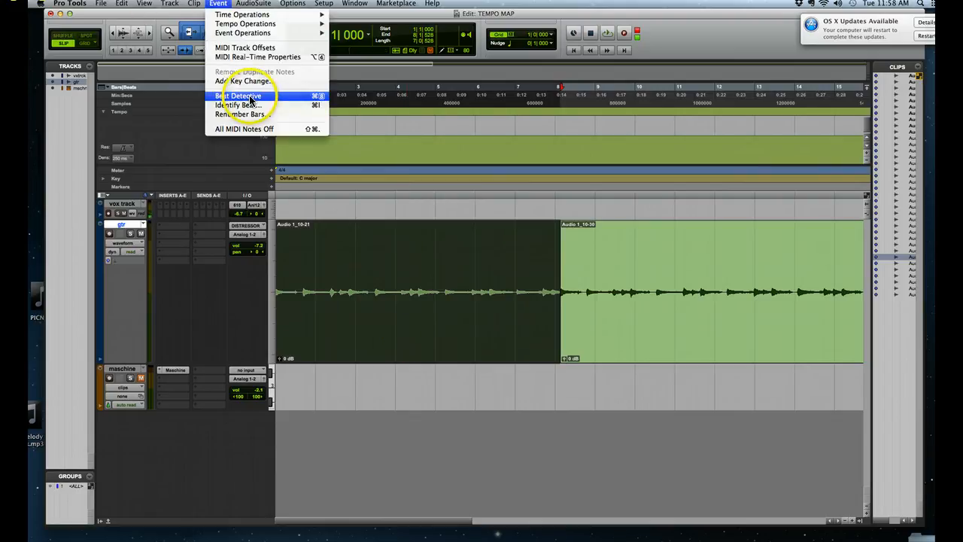
Step: Open Beat Detective in Bar|Beat Marker Generation mode for the first guitar clip
click(237, 96)
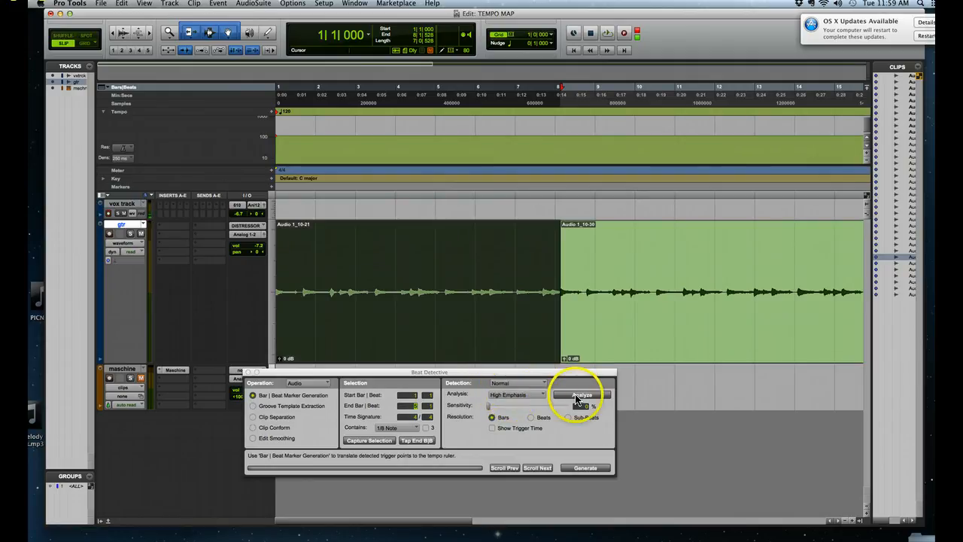
Step: Run Analyze on the selected section and dismiss the incorrect selection warning
click(581, 395)
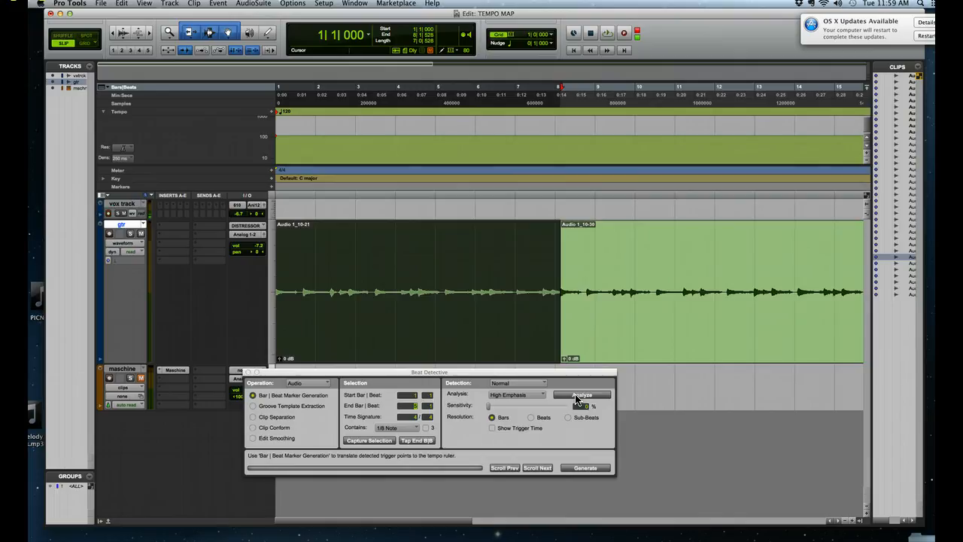
click(584, 395)
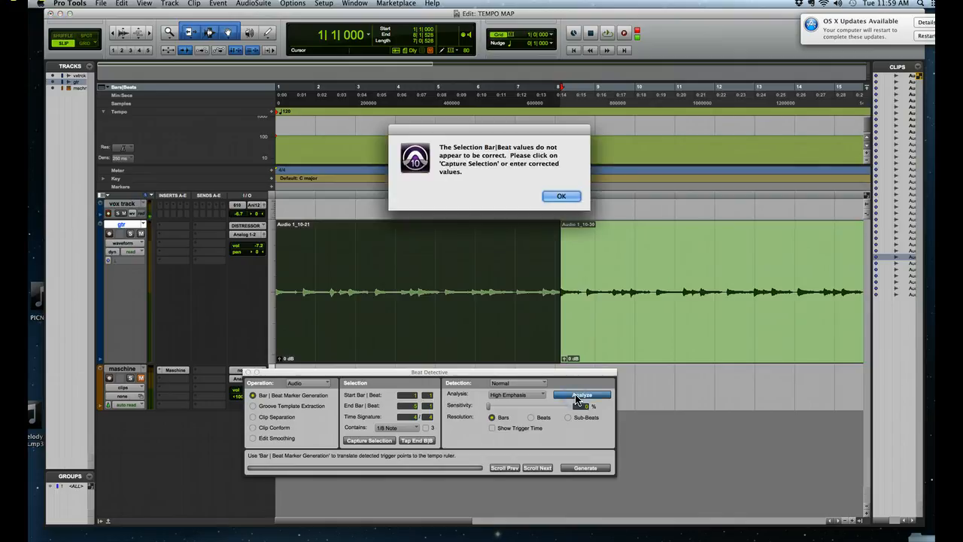
click(561, 195)
text(8)
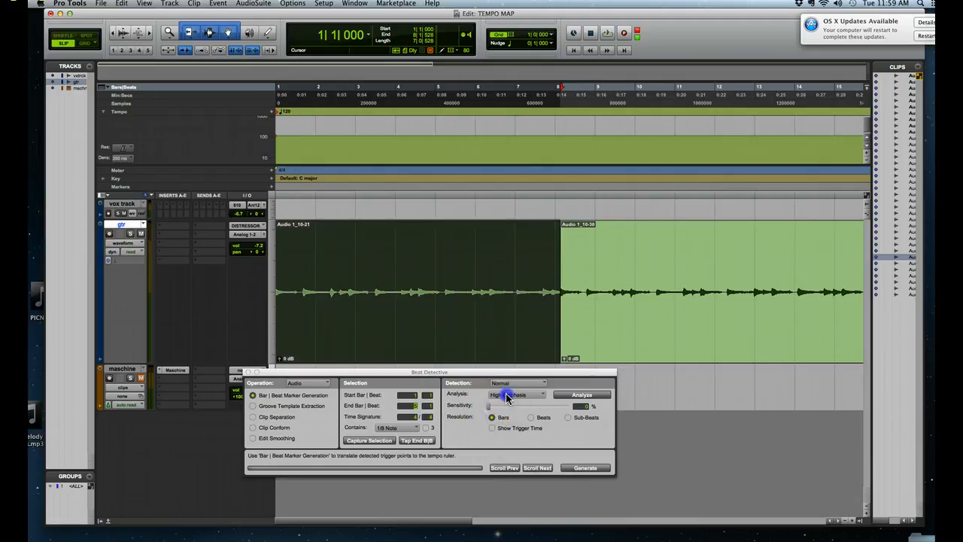
Step: Switch Analysis to High Emphasis and raise Sensitivity to 60% so bar triggers appear
click(519, 394)
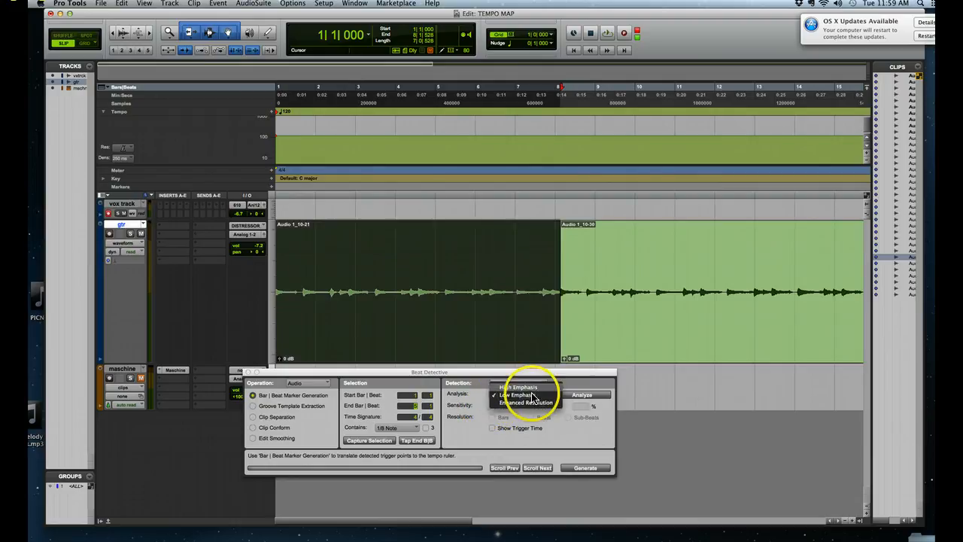
click(517, 395)
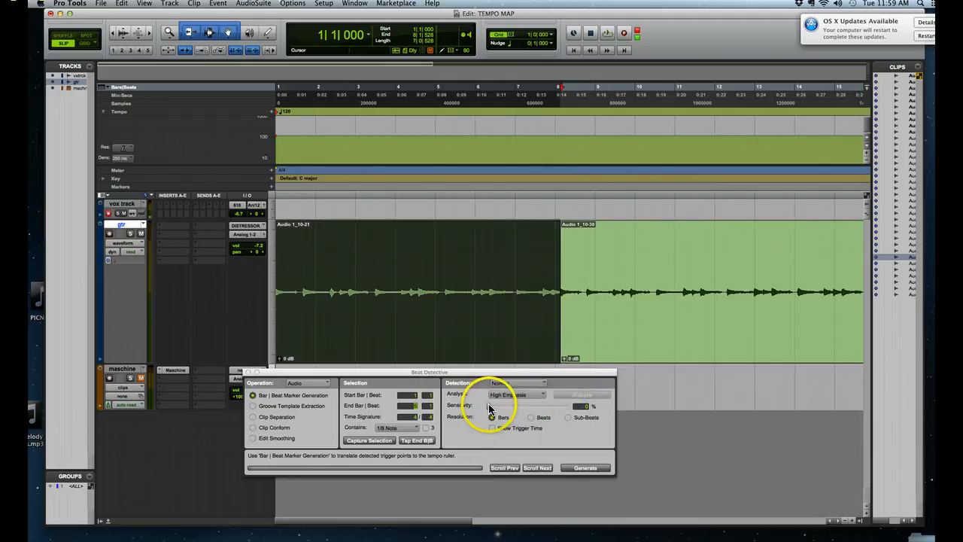
click(518, 383)
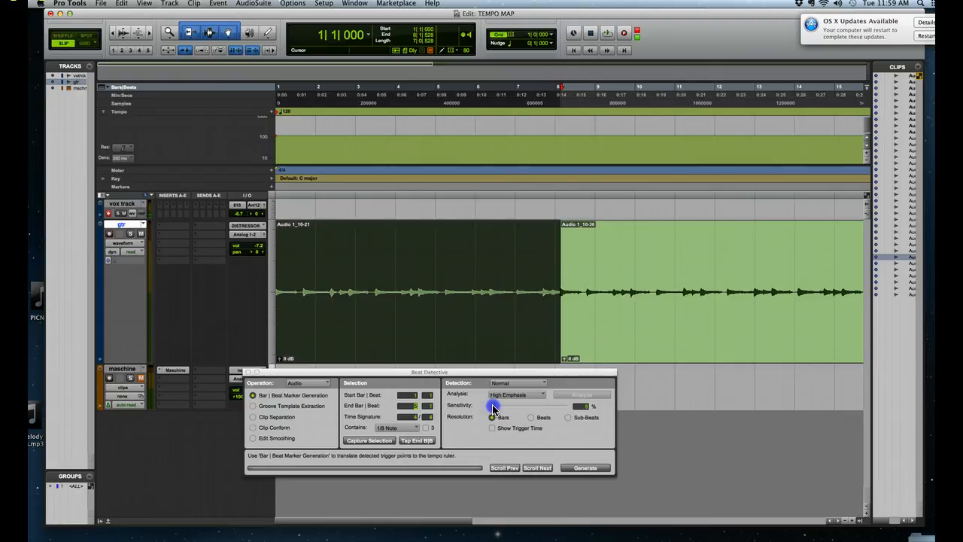
drag(505, 405, 493, 406)
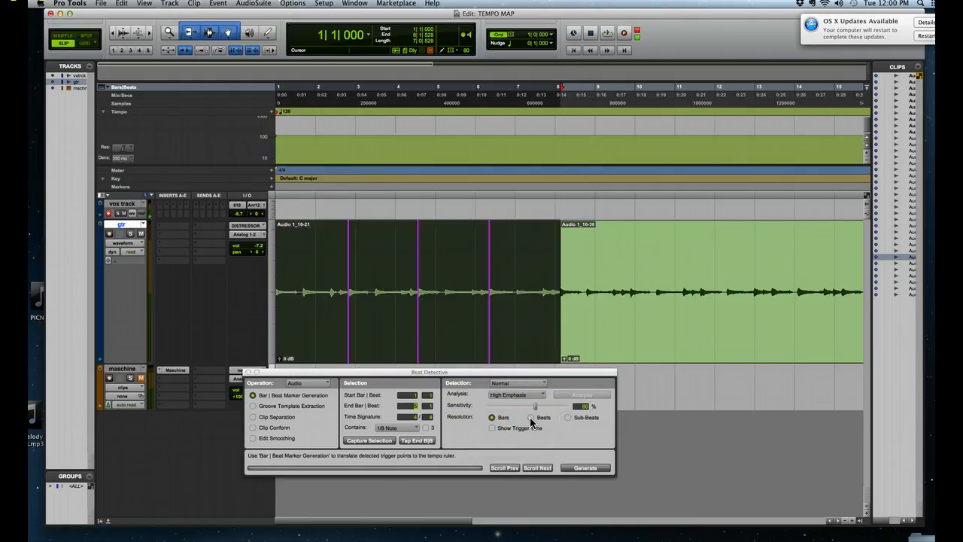
click(532, 417)
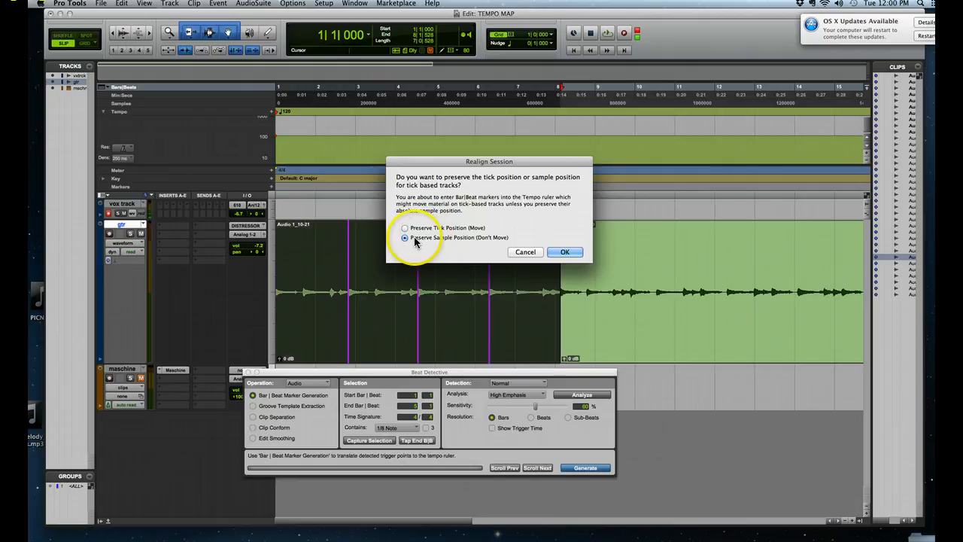
mouse_move(485, 244)
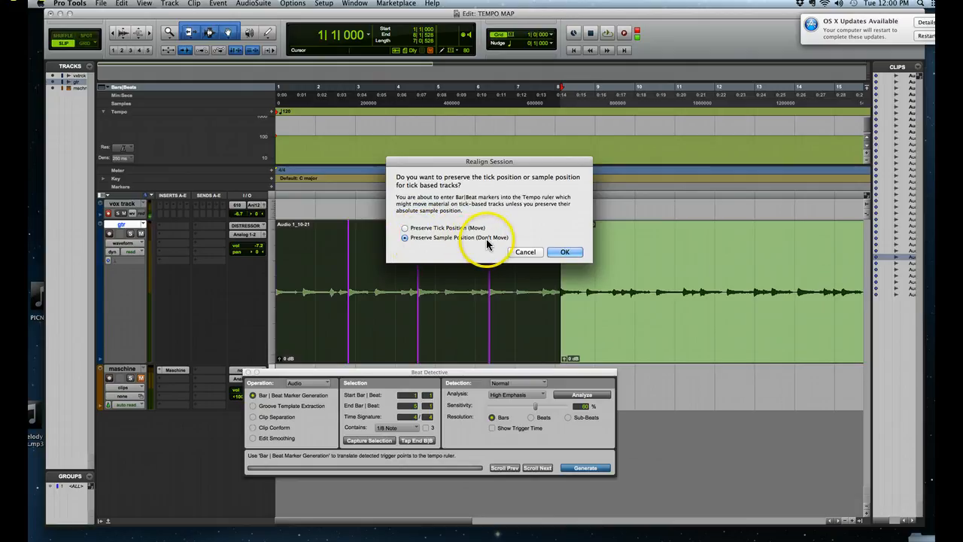
mouse_move(506, 247)
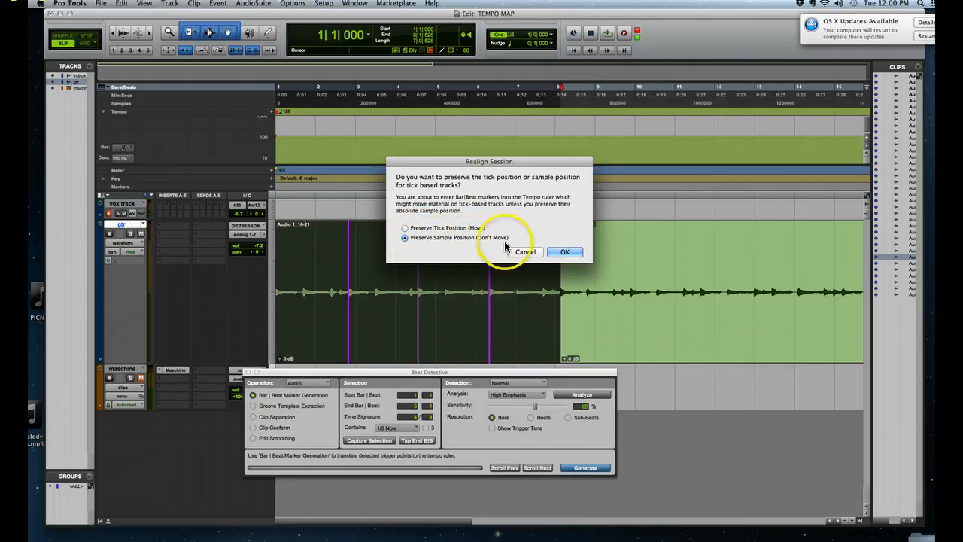
Step: Generate tempo markers using Preserve Sample Position (Don't Move) and confirm with OK
click(564, 252)
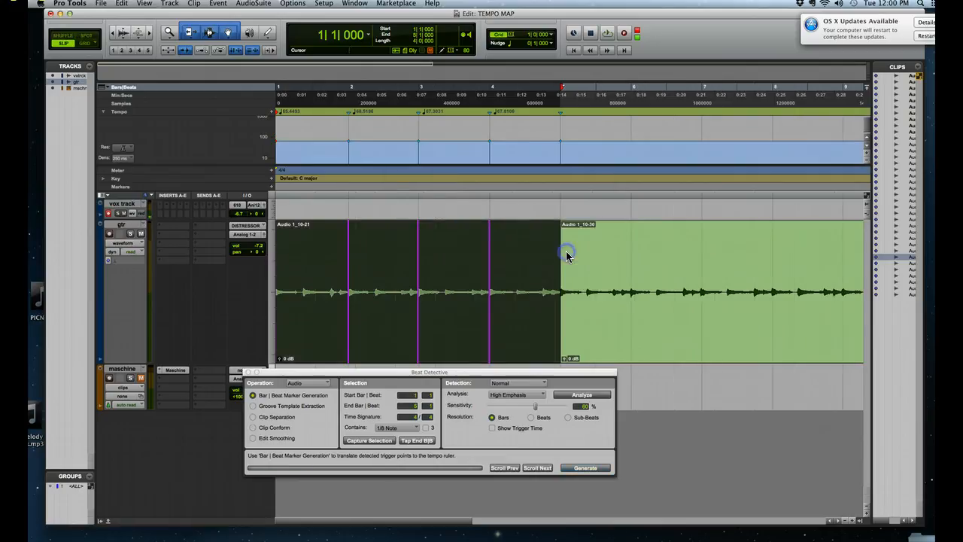
click(303, 92)
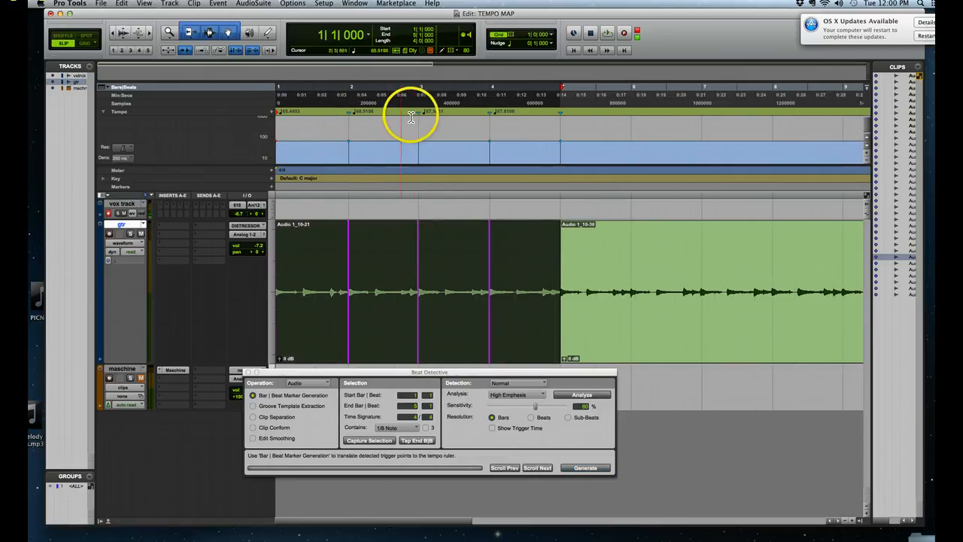
click(502, 112)
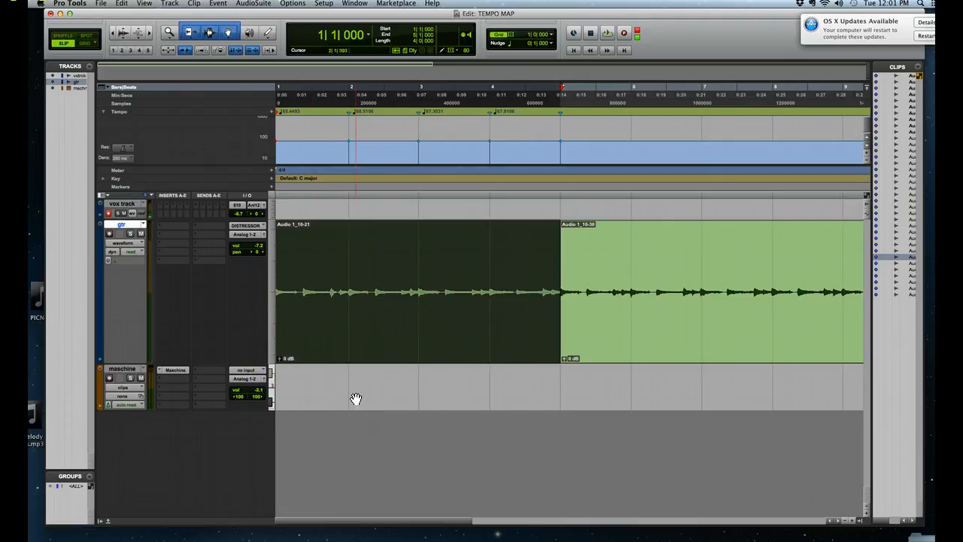
mouse_move(390, 434)
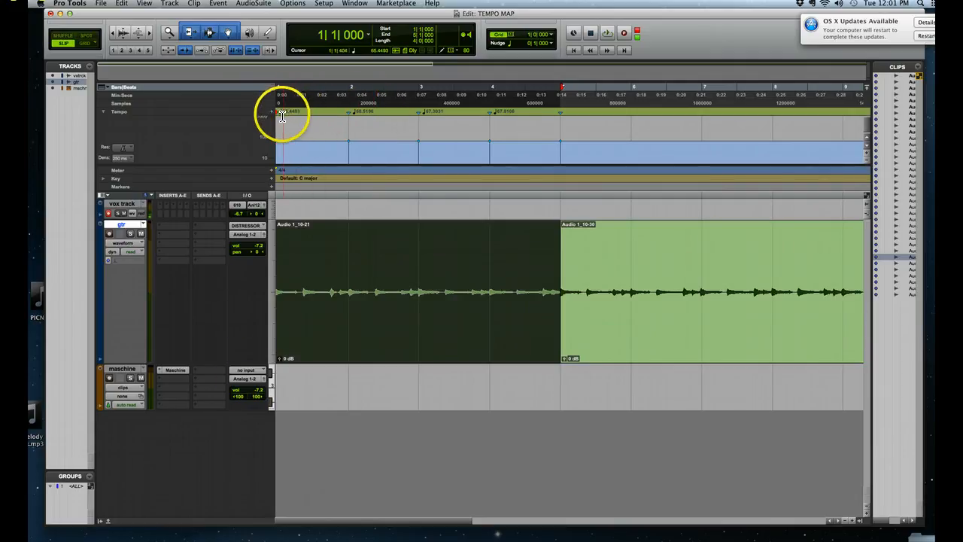
Step: Zoom out horizontally to see both guitar clips against the new tempo map
click(369, 147)
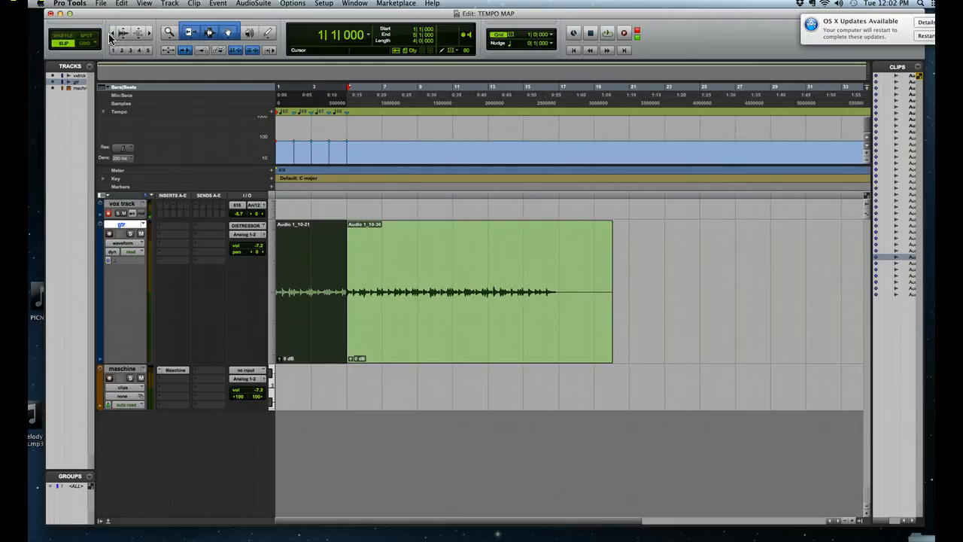
mouse_move(122, 33)
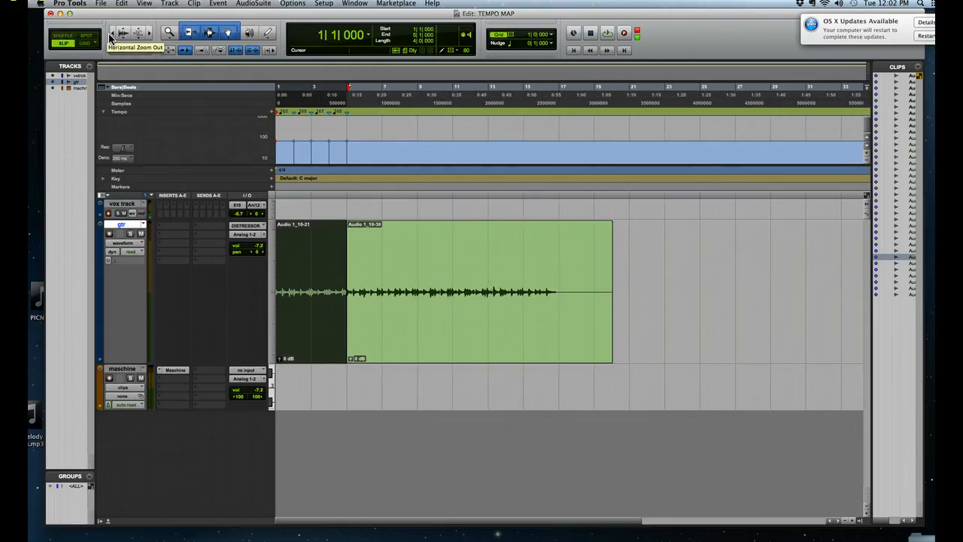